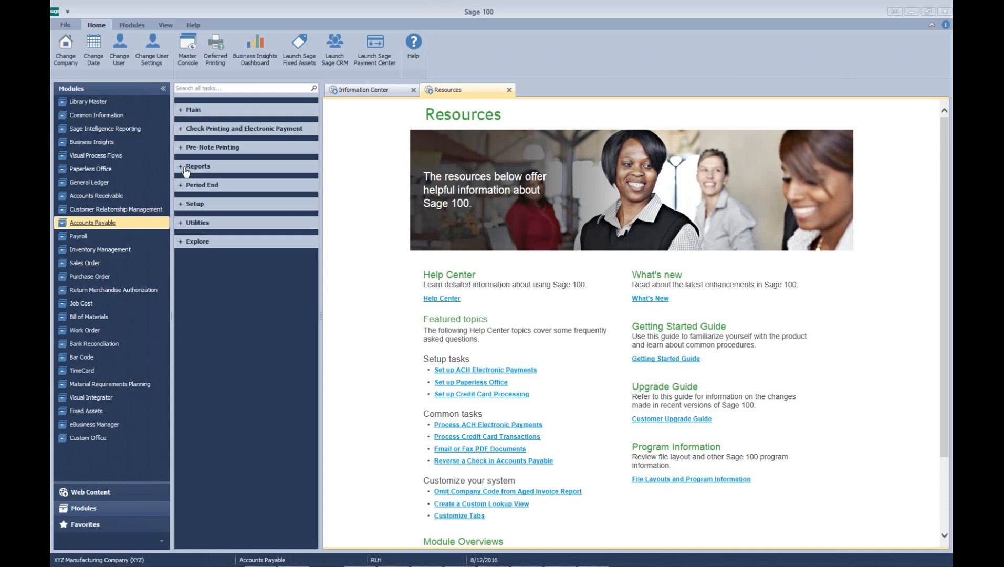
Step: Expand the Accounts Payable Reports task list to reach the Aged Invoice Report
{"action": "left_click", "coordinate": [197, 166]}
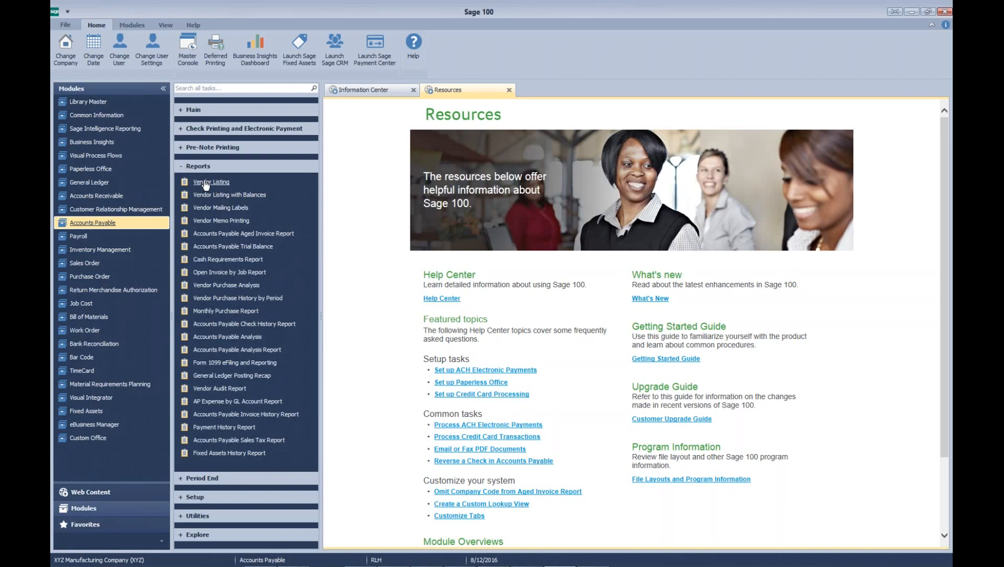
{"action": "mouse_move", "coordinate": [205, 224]}
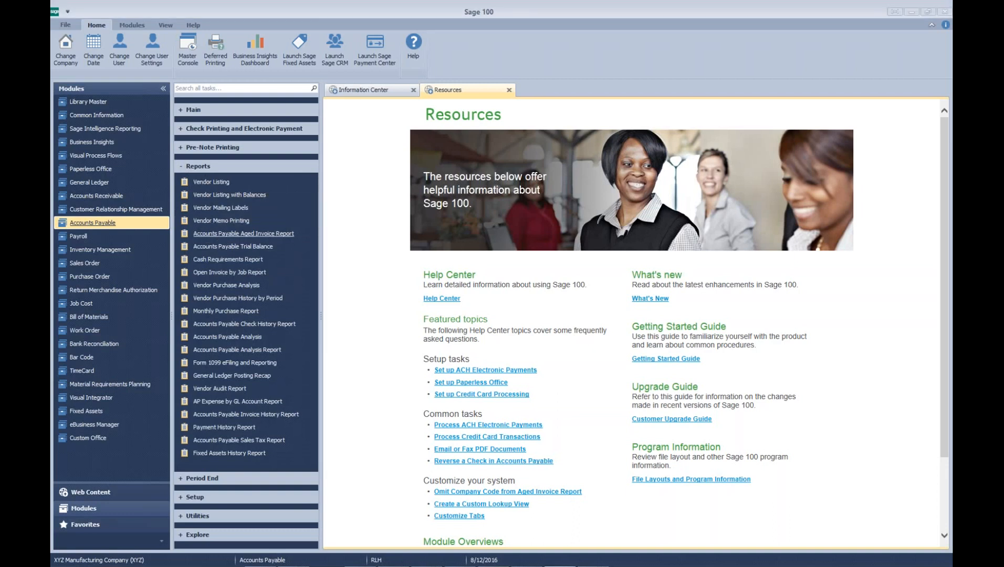
{"action": "mouse_move", "coordinate": [176, 231]}
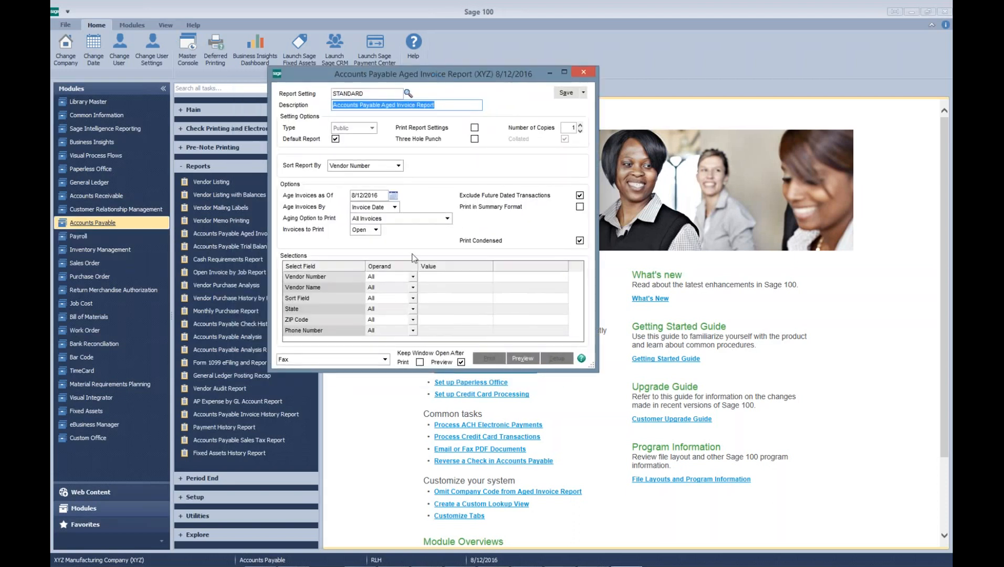
Step: Preview the aged invoice report with Age Invoices As Of set to 8/12/2020
{"action": "left_click", "coordinate": [365, 195]}
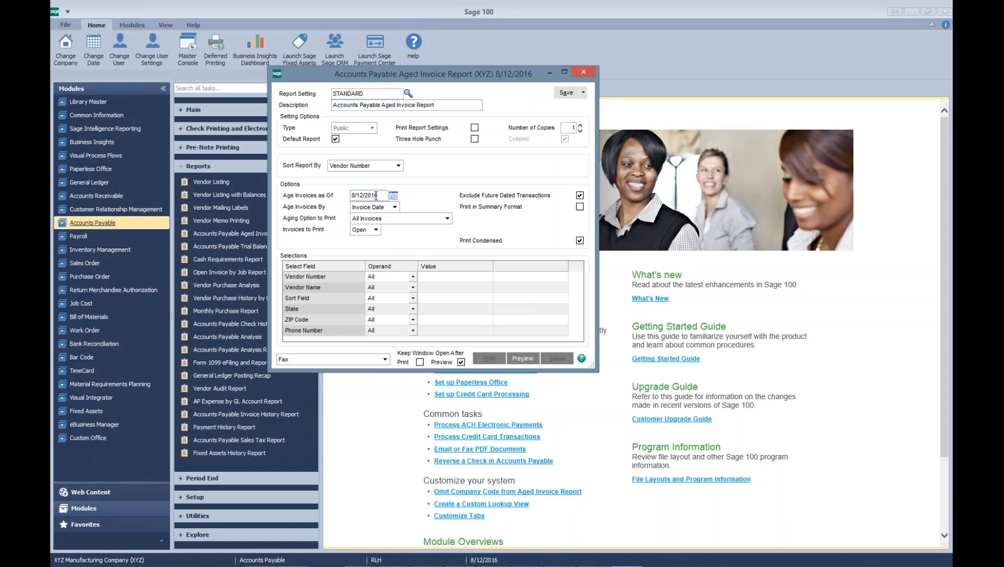
{"action": "type", "text": "8/12/2020"}
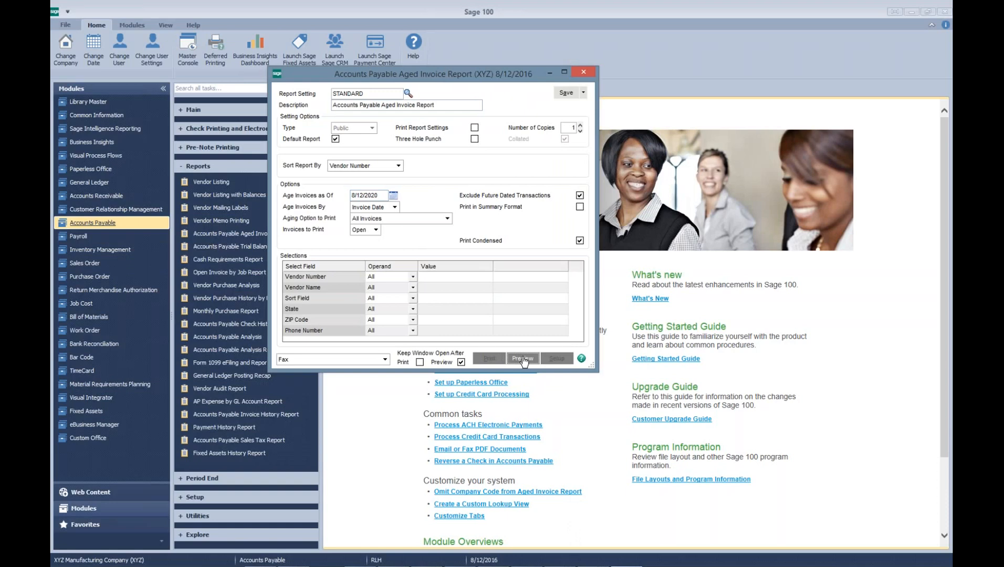
{"action": "mouse_move", "coordinate": [521, 377]}
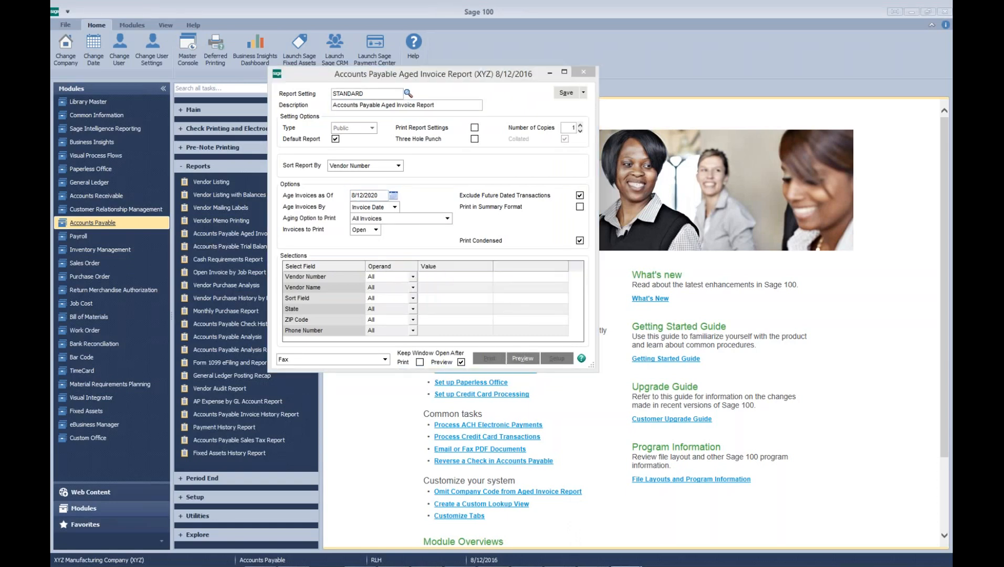
{"action": "left_click", "coordinate": [523, 359]}
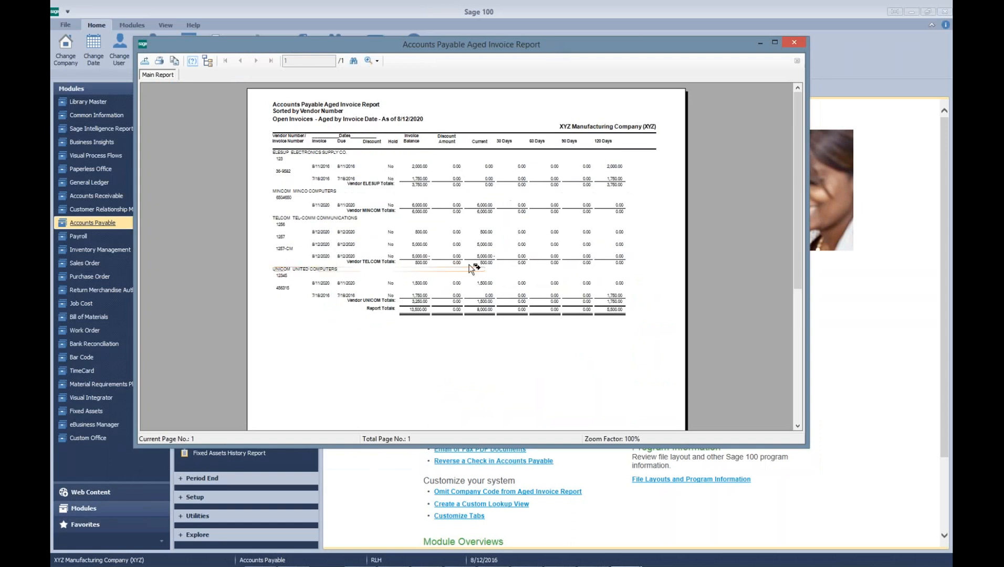
Step: Review the maximized aged report at 200% zoom for TELCOM 1257 lines, then close it
{"action": "left_click", "coordinate": [377, 60]}
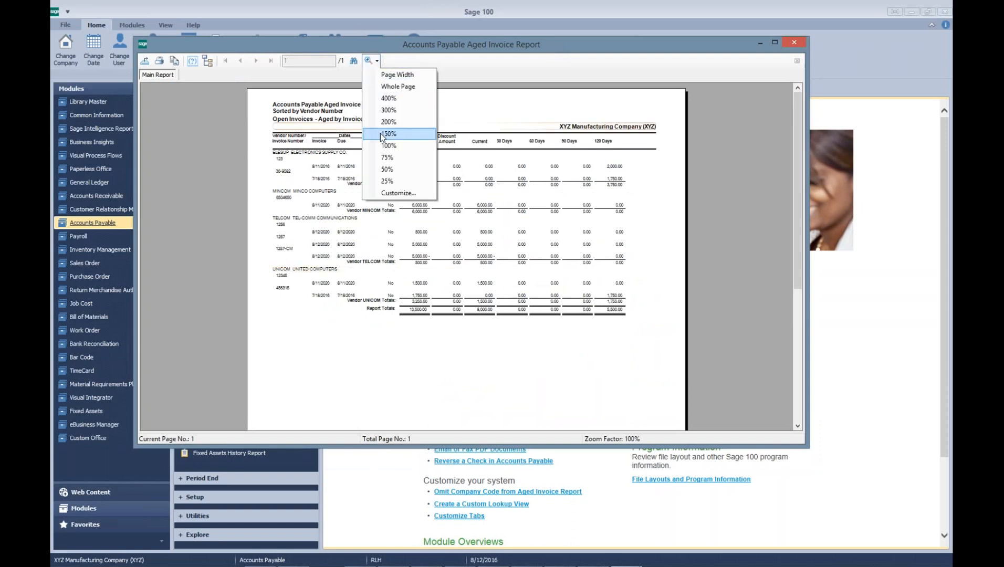
{"action": "left_click", "coordinate": [388, 122]}
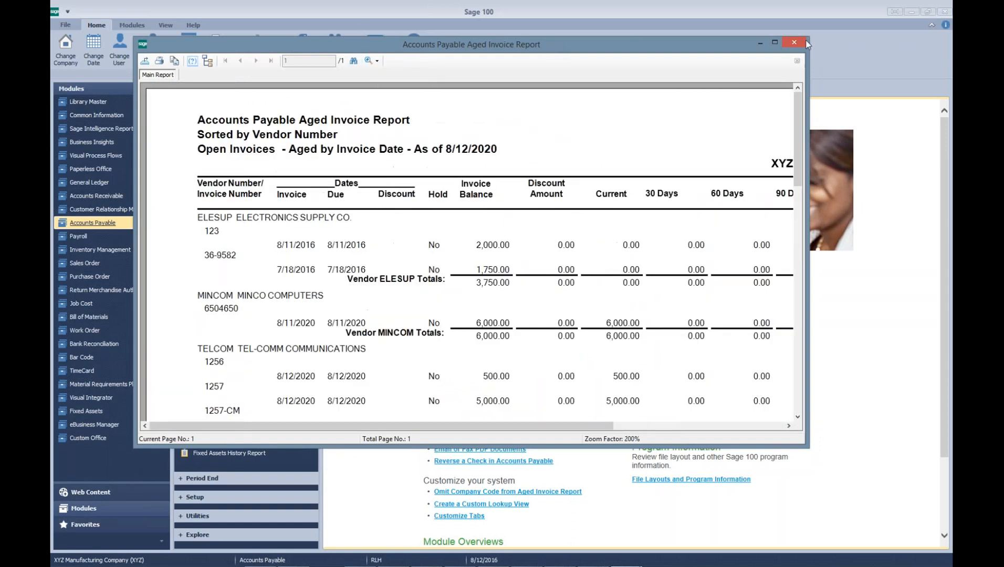
{"action": "left_click", "coordinate": [775, 44]}
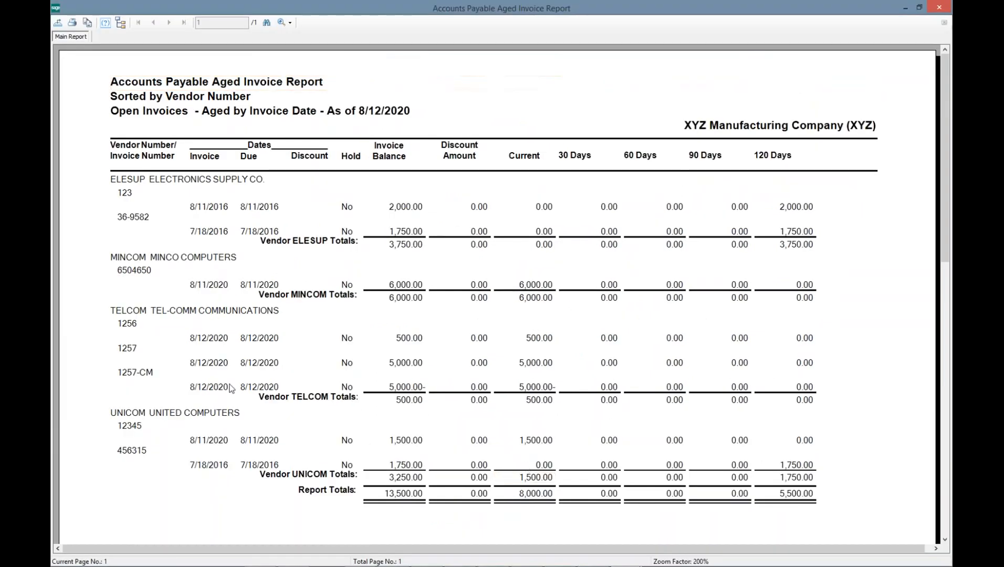
{"action": "mouse_move", "coordinate": [119, 353]}
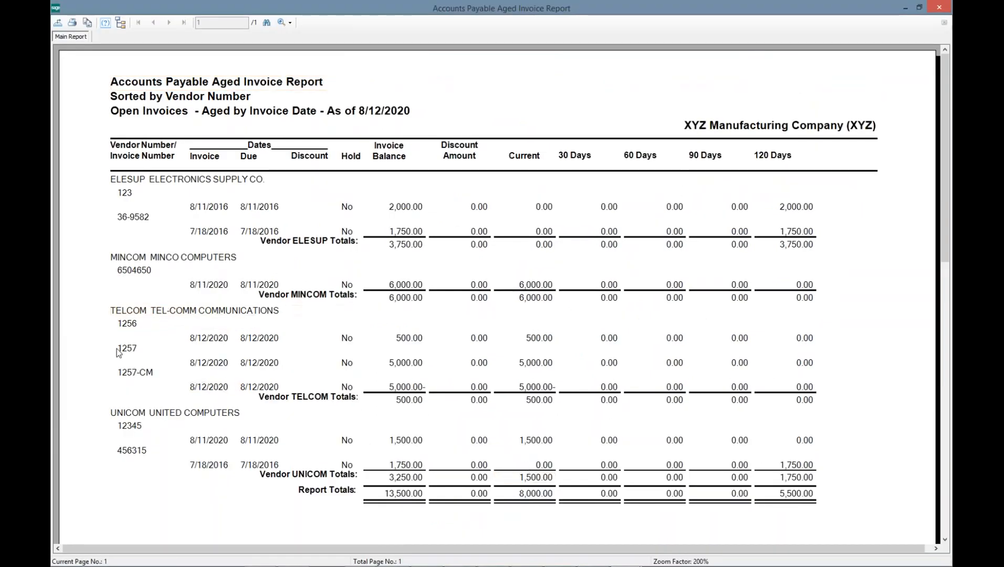
{"action": "left_click", "coordinate": [127, 348]}
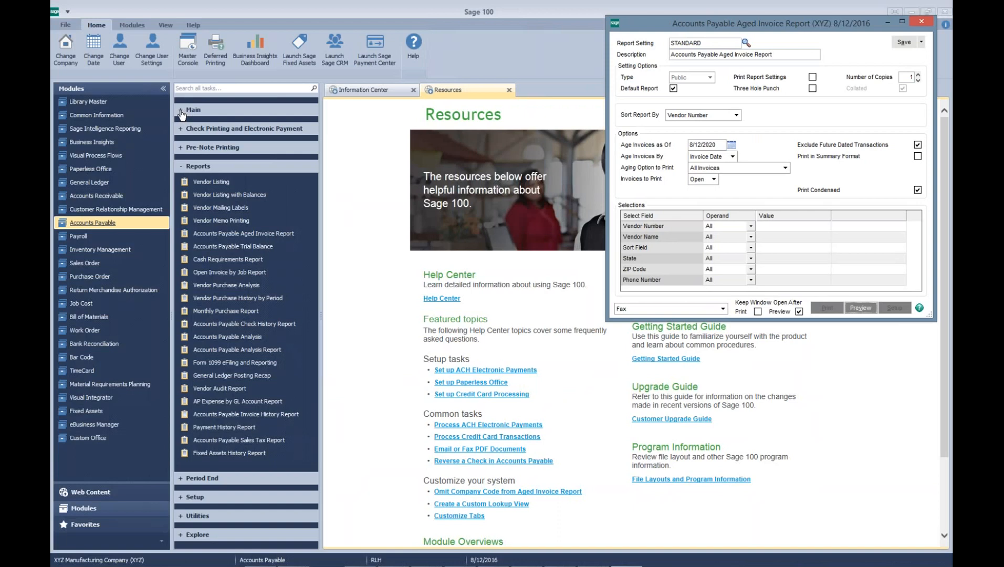
Step: Begin a Manual Check and Payment Entry with check number APP
{"action": "left_click", "coordinate": [923, 21]}
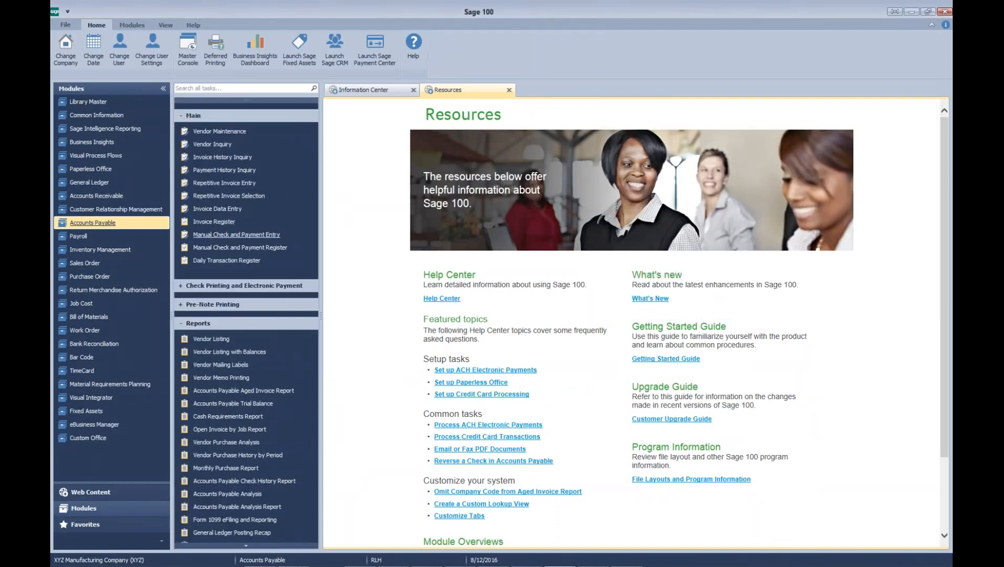
{"action": "mouse_move", "coordinate": [466, 221]}
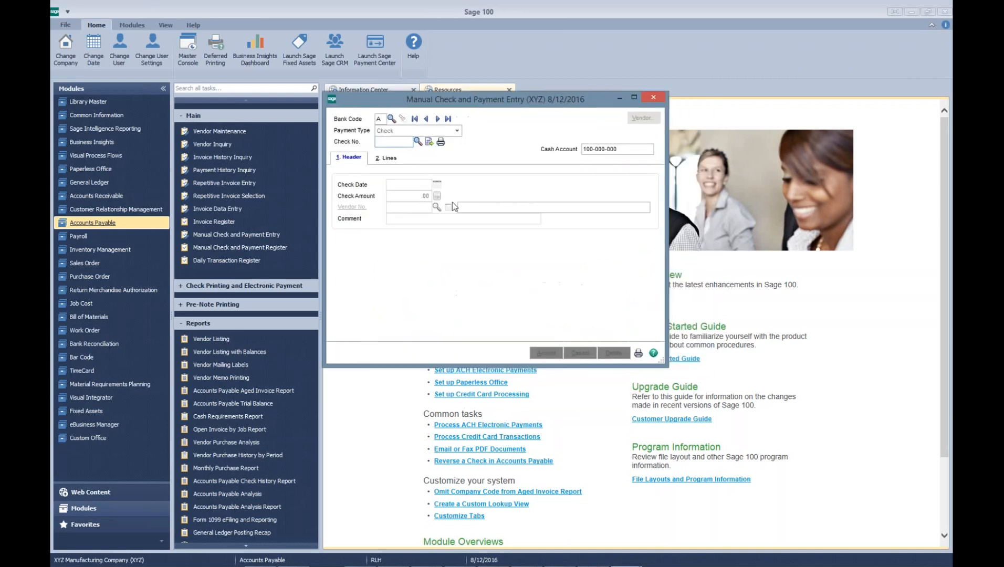
{"action": "mouse_move", "coordinate": [380, 176]}
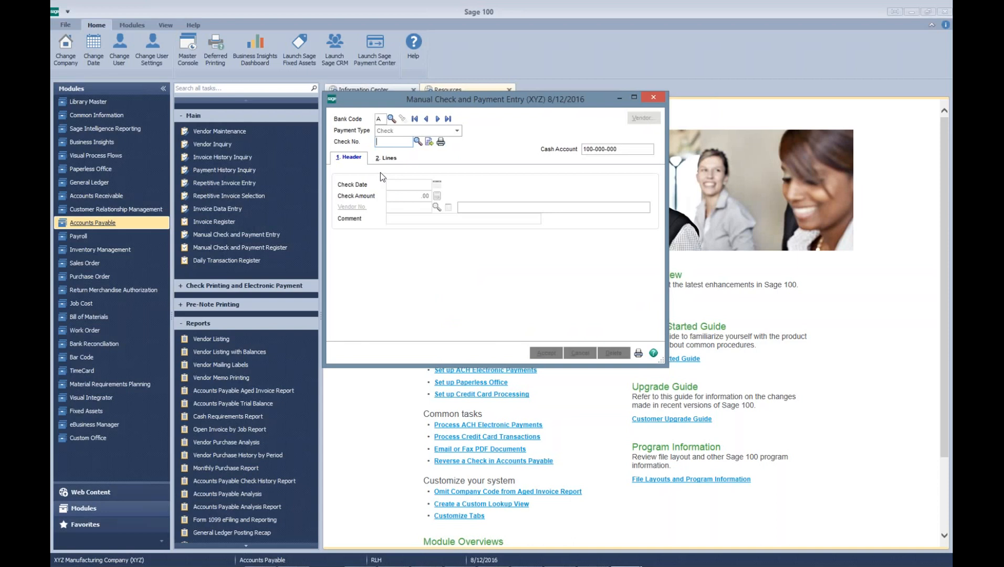
{"action": "type", "text": "APP"}
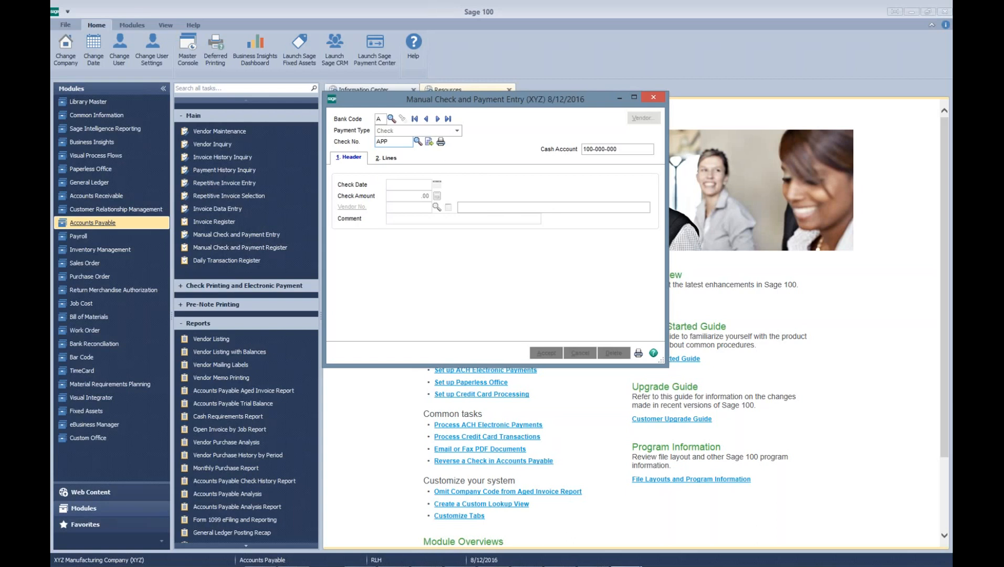
{"action": "left_click", "coordinate": [394, 141]}
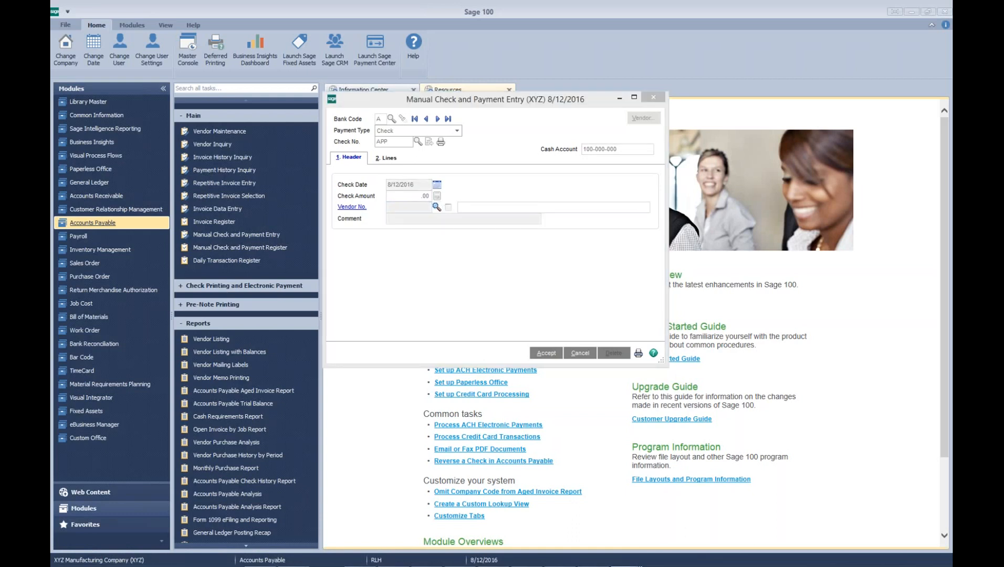
Step: Set vendor TELCOM on the APP check header and show its Lines tab
{"action": "left_click", "coordinate": [437, 207]}
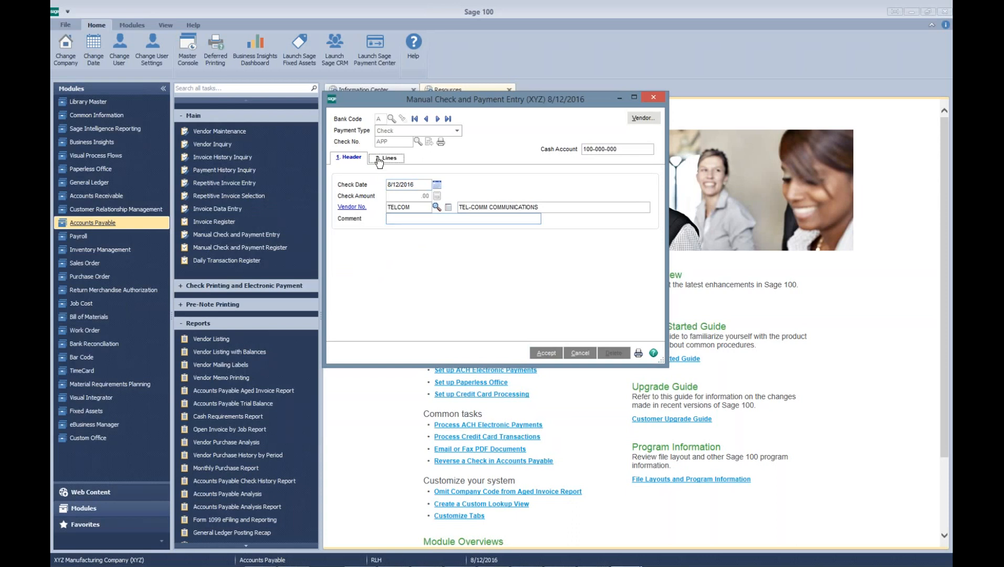
{"action": "left_click", "coordinate": [387, 158]}
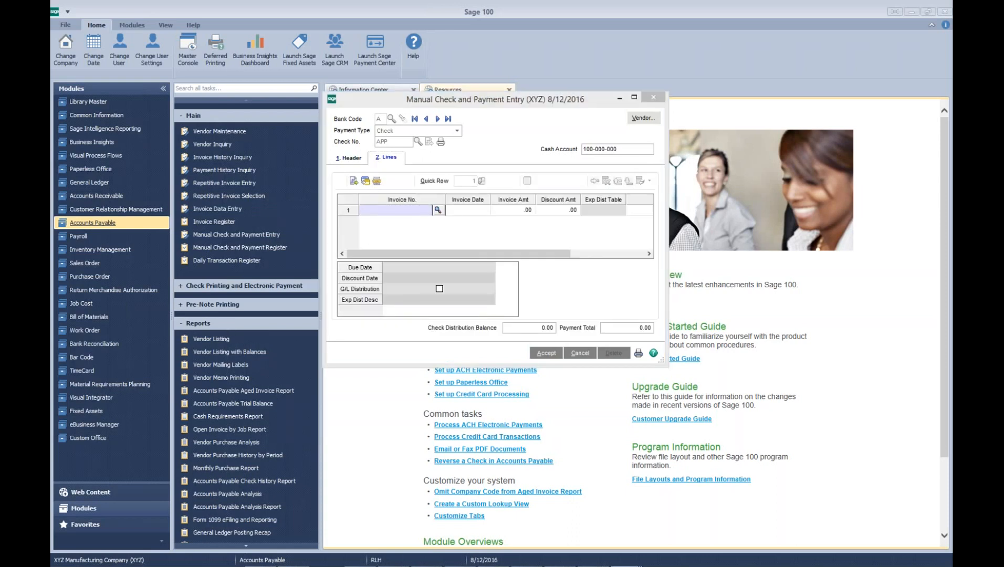
Step: Add invoice 1257 and credit memo 1257-CM to check APP via the invoice lookup
{"action": "left_click", "coordinate": [439, 210]}
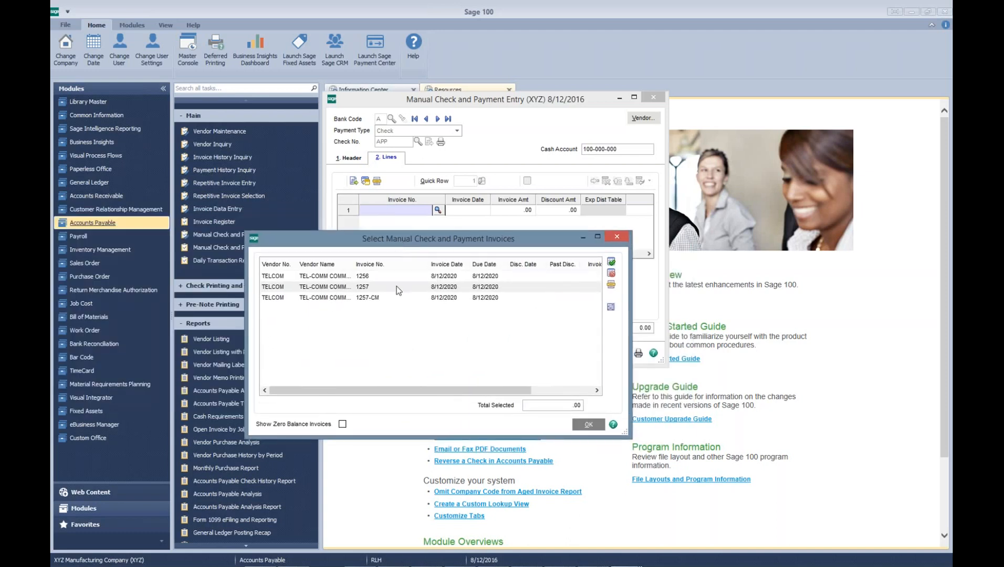
{"action": "left_click", "coordinate": [397, 287]}
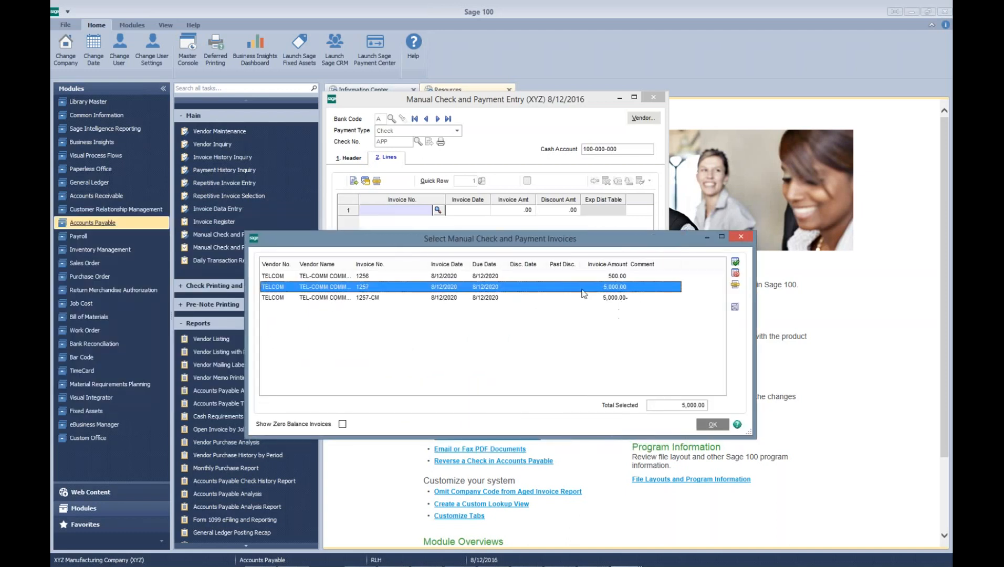
{"action": "left_click", "coordinate": [712, 424]}
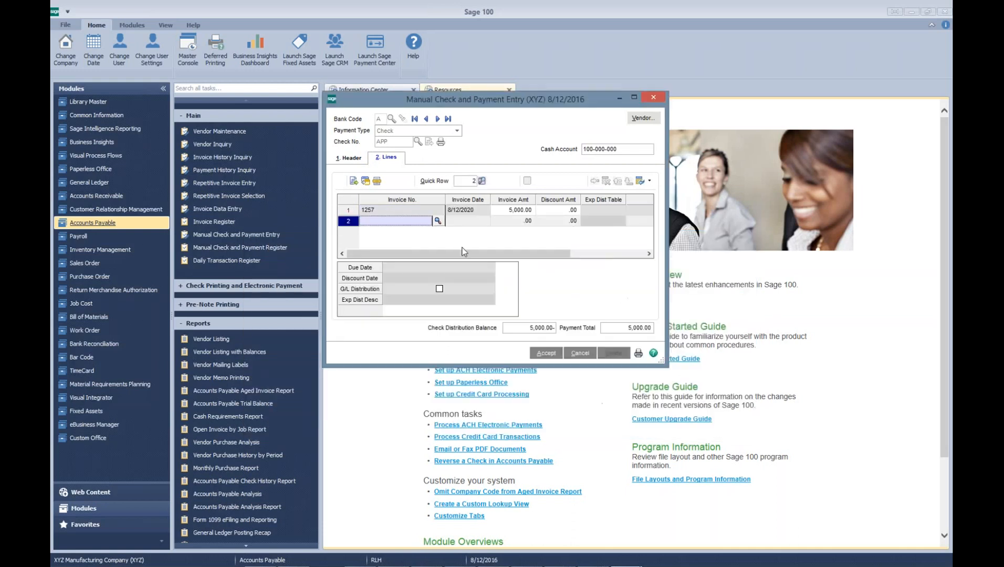
{"action": "left_click", "coordinate": [439, 220]}
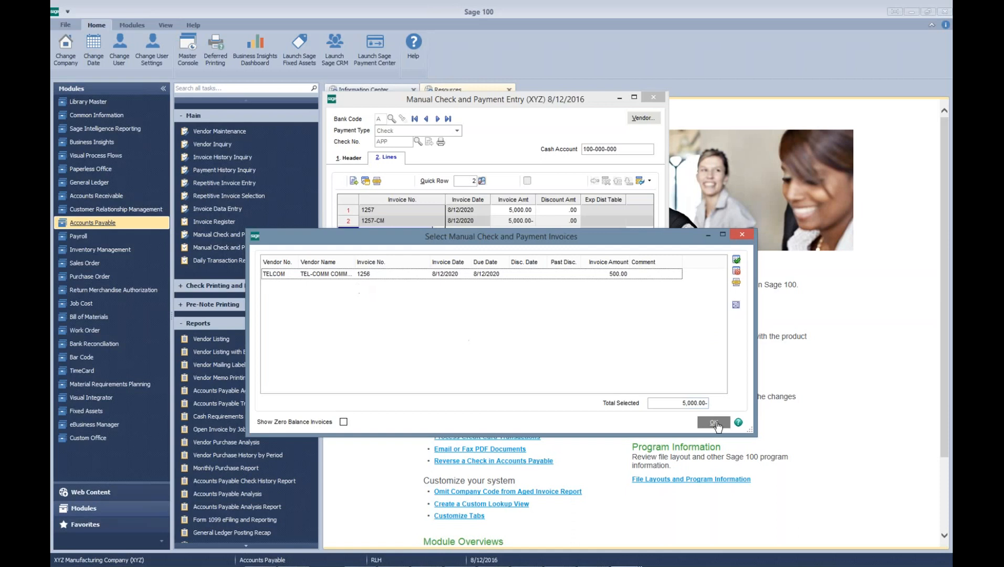
{"action": "left_click", "coordinate": [712, 423]}
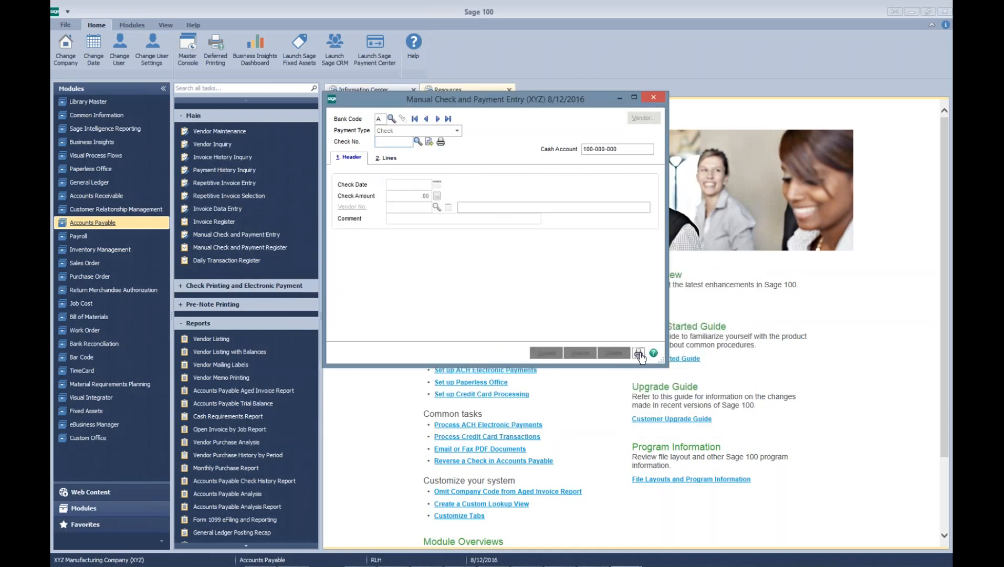
Step: Print the Manual Check and Payment Register to HP 4345 with posting date 8/12/2020
{"action": "left_click", "coordinate": [654, 97]}
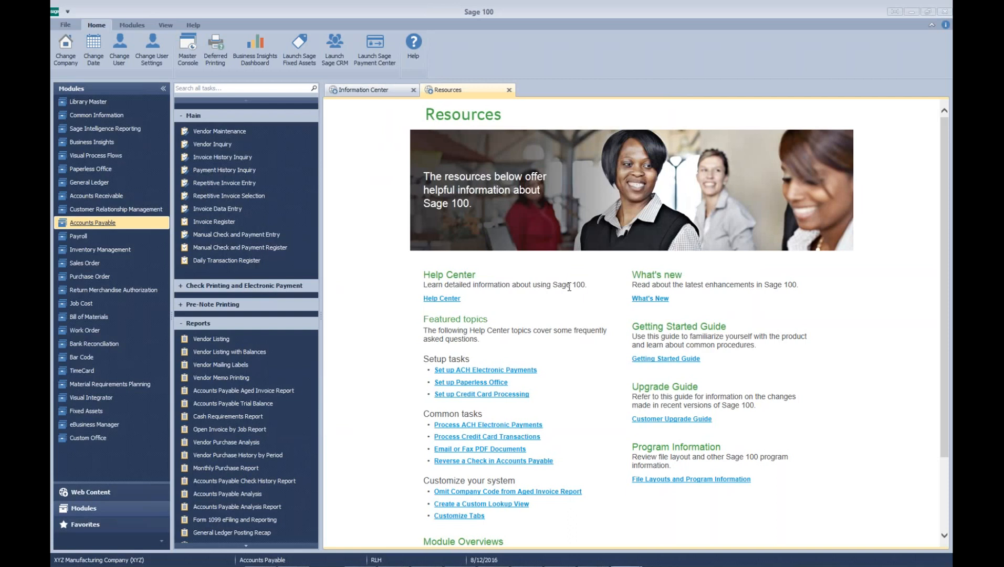
{"action": "mouse_move", "coordinate": [568, 287]}
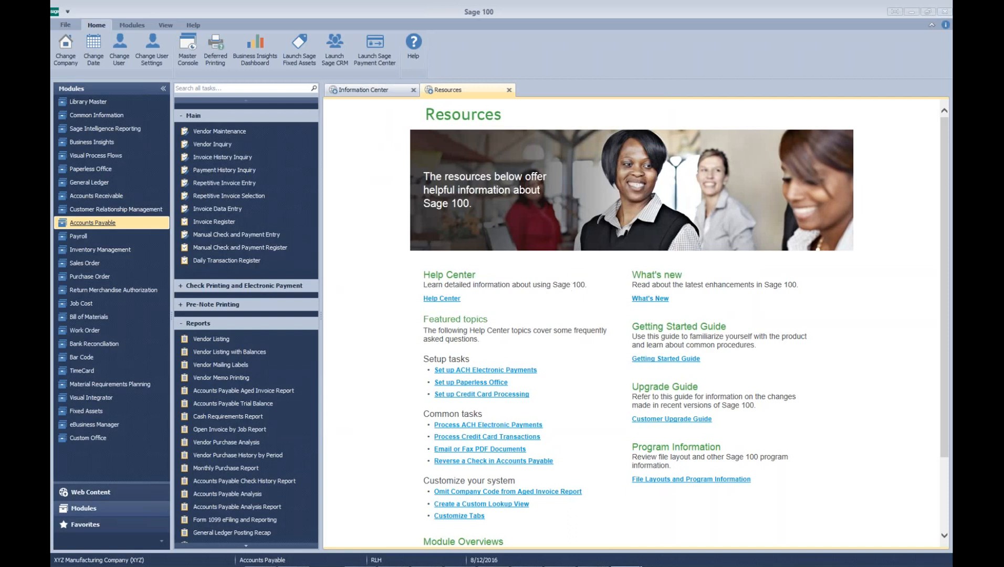
{"action": "left_click", "coordinate": [240, 247]}
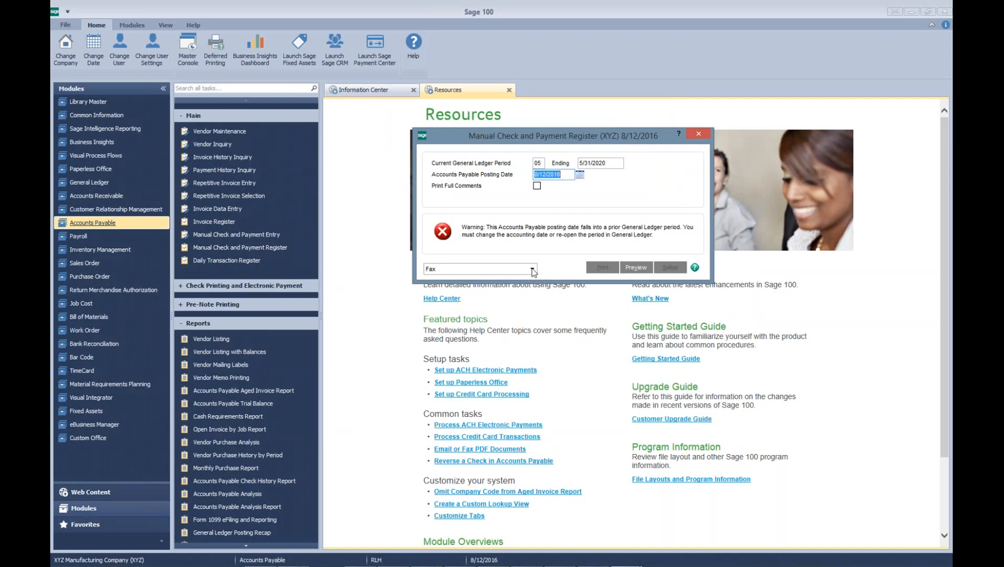
{"action": "left_click", "coordinate": [533, 268]}
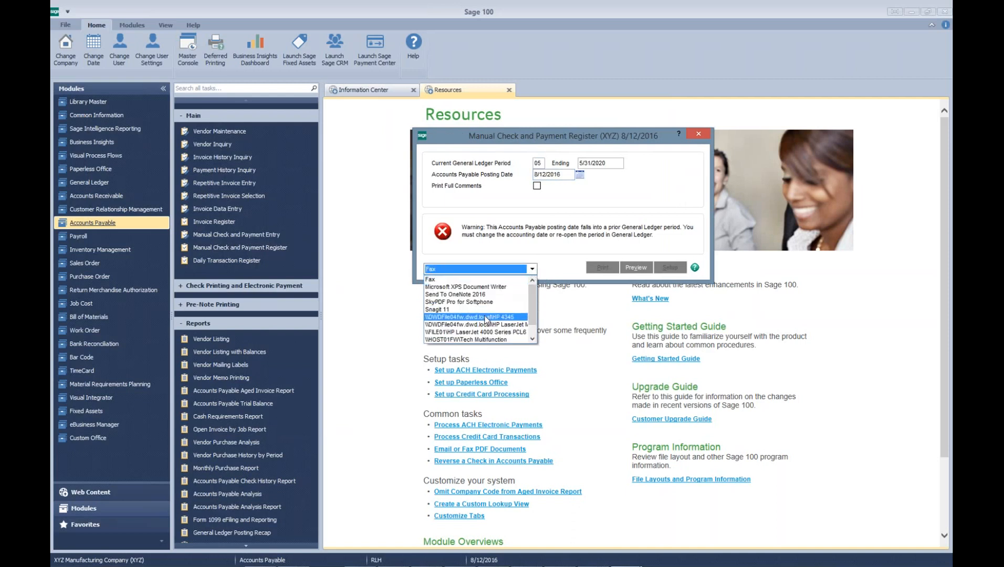
{"action": "left_click", "coordinate": [470, 316]}
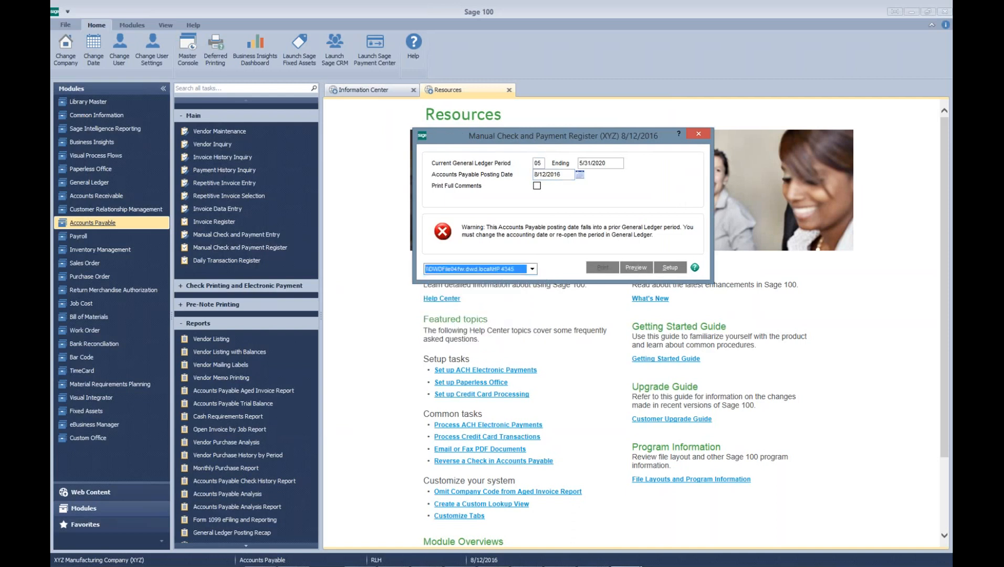
{"action": "left_click", "coordinate": [553, 175]}
{"action": "type", "text": "20"}
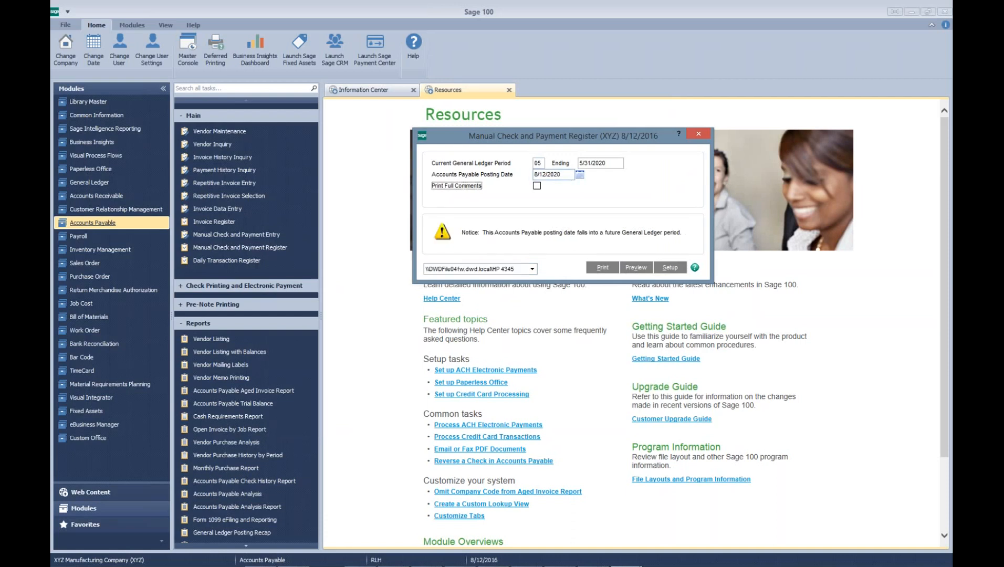
{"action": "mouse_move", "coordinate": [636, 269]}
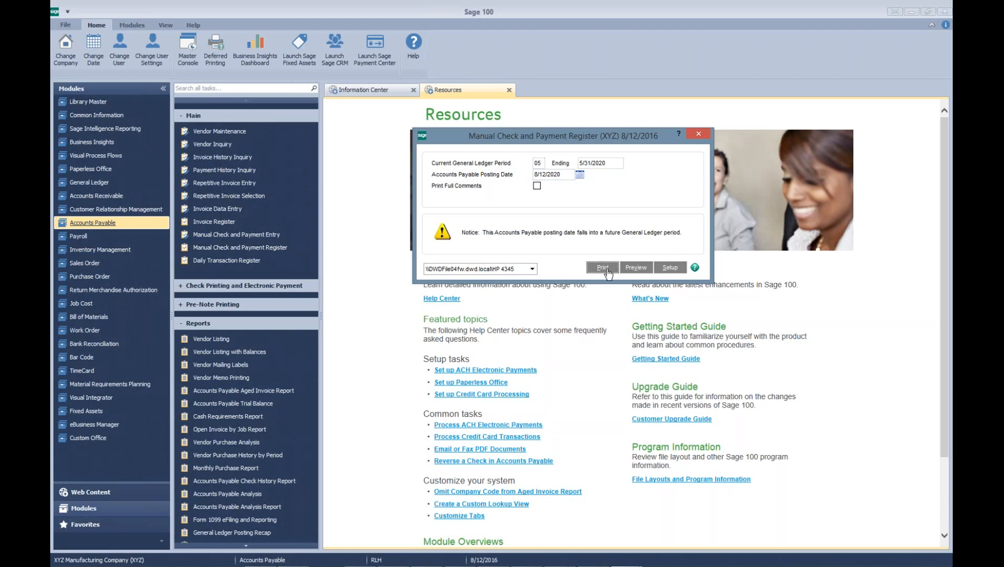
{"action": "left_click", "coordinate": [601, 268]}
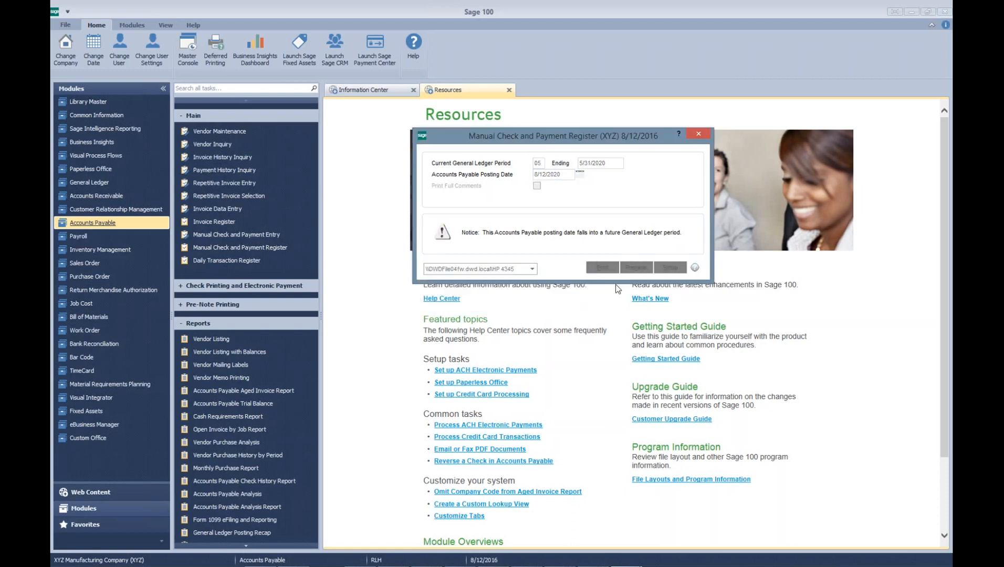
{"action": "mouse_move", "coordinate": [613, 302]}
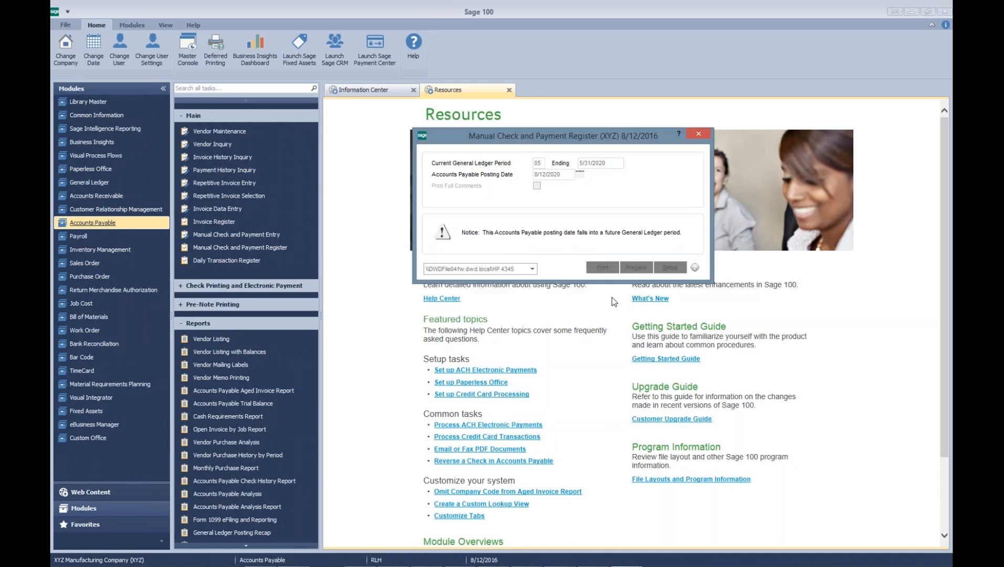
{"action": "left_click", "coordinate": [600, 269]}
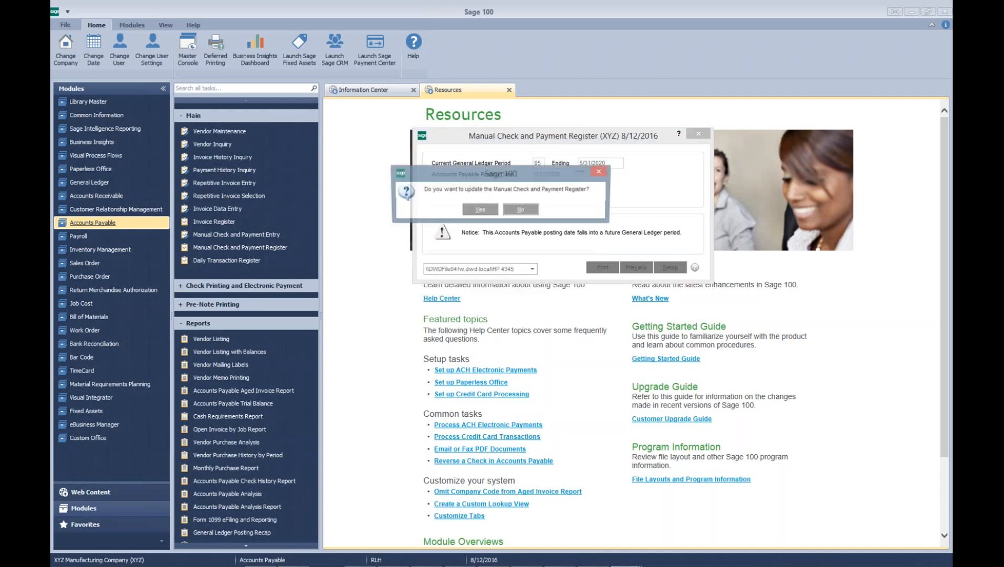
Step: Review the MC-000005 register PDF in Acrobat Reader, then close it
{"action": "left_click", "coordinate": [479, 209]}
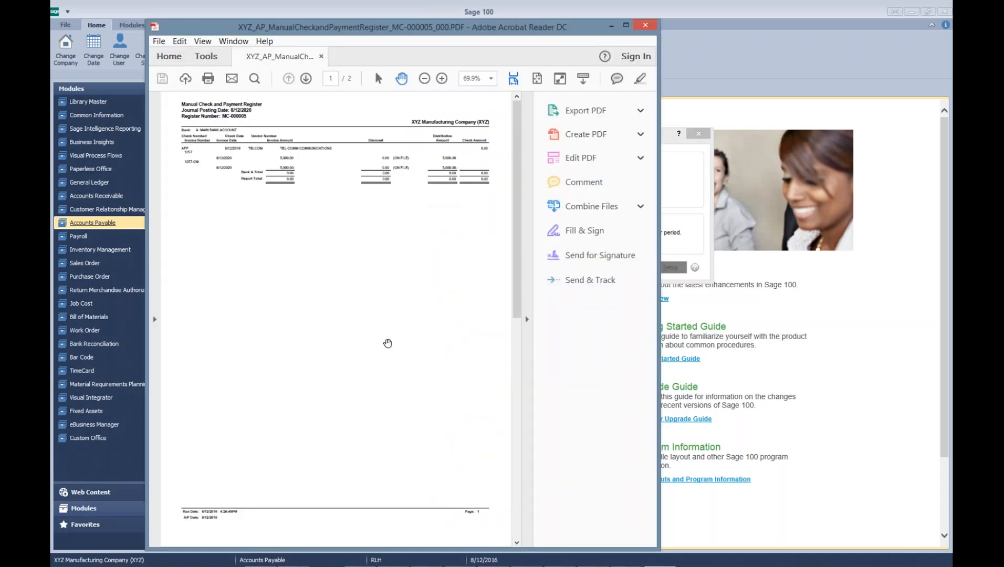
{"action": "left_click", "coordinate": [640, 110]}
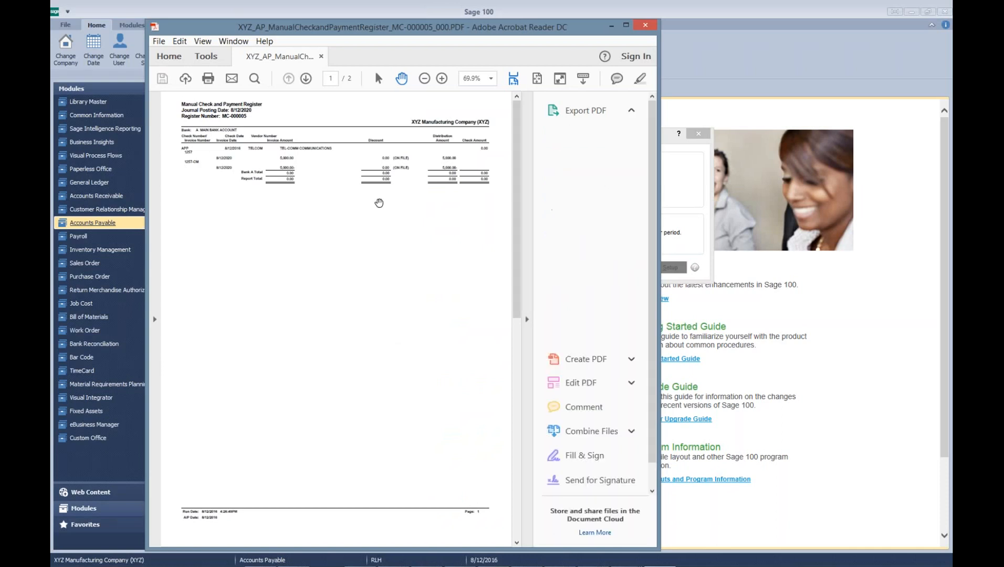
{"action": "left_click", "coordinate": [585, 110]}
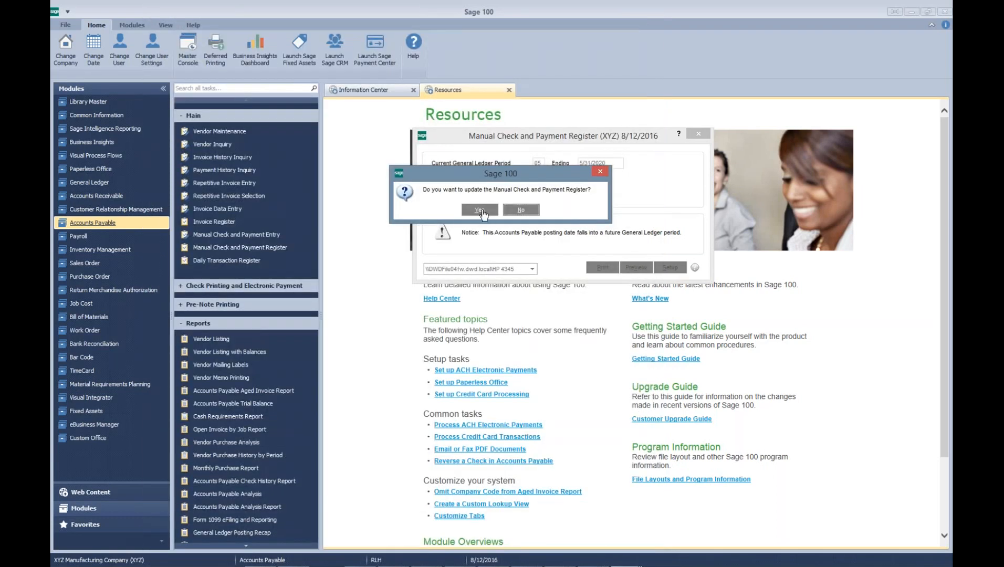
Step: Update the manual check register and acknowledge the empty daily transaction register
{"action": "left_click", "coordinate": [480, 210]}
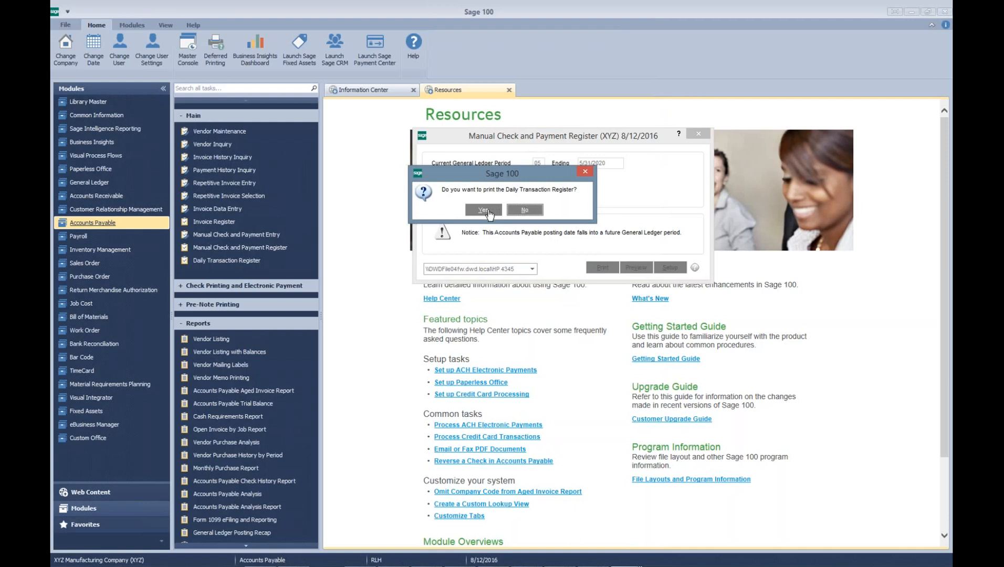
{"action": "left_click", "coordinate": [484, 210]}
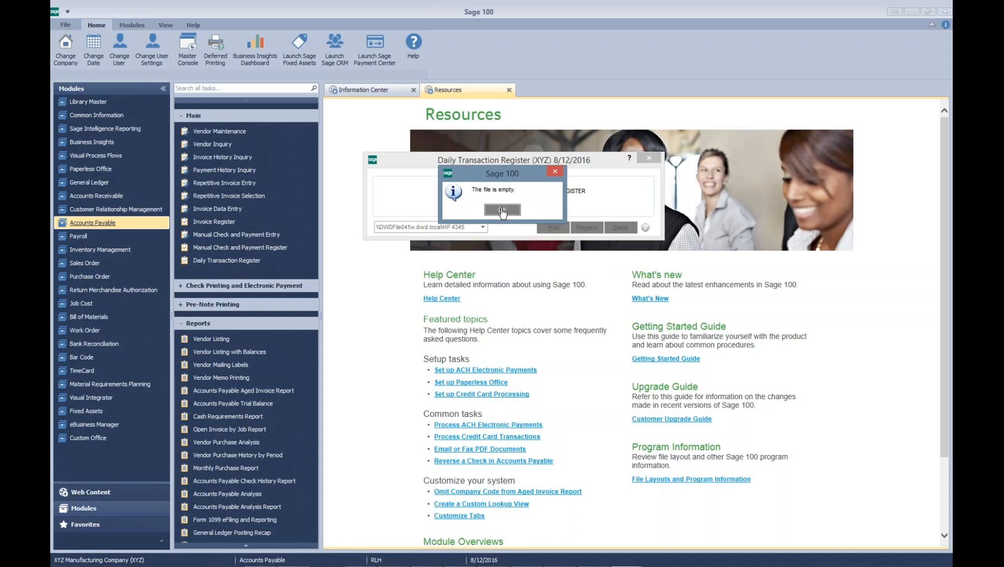
{"action": "left_click", "coordinate": [503, 210]}
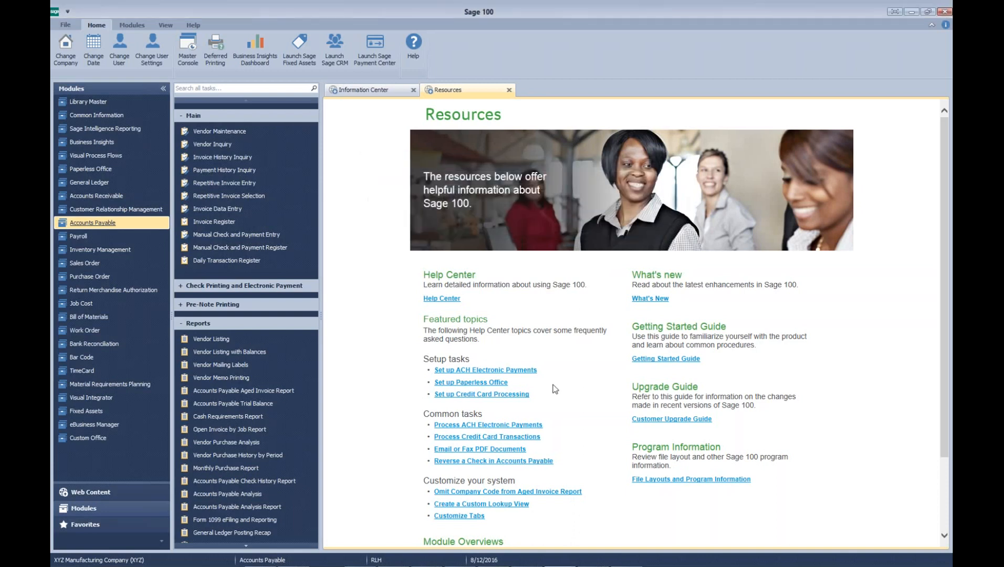
{"action": "mouse_move", "coordinate": [221, 378]}
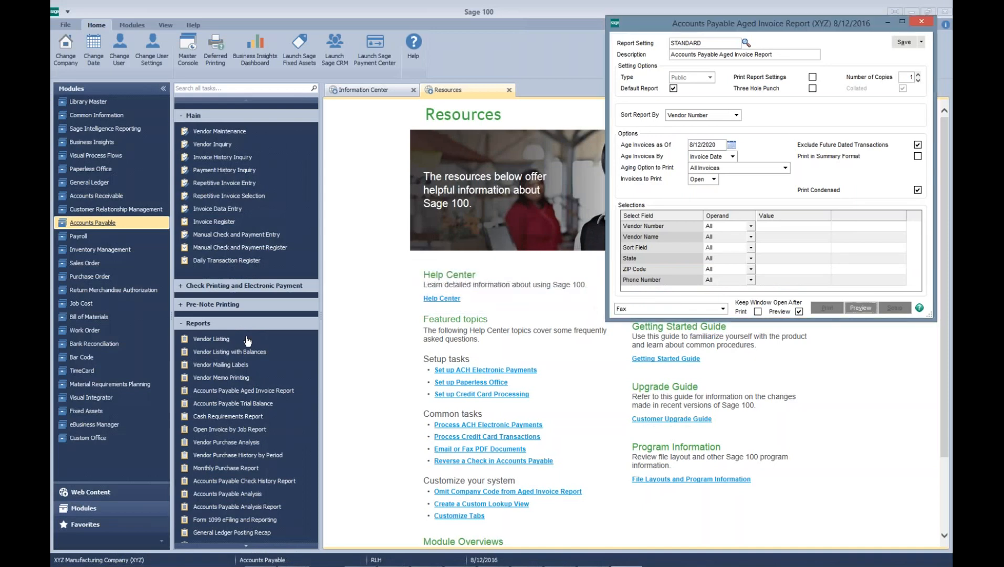
Step: Preview the aged report maximized at 150%, confirming TELCOM shows only invoice 1256, then close
{"action": "left_click", "coordinate": [860, 307]}
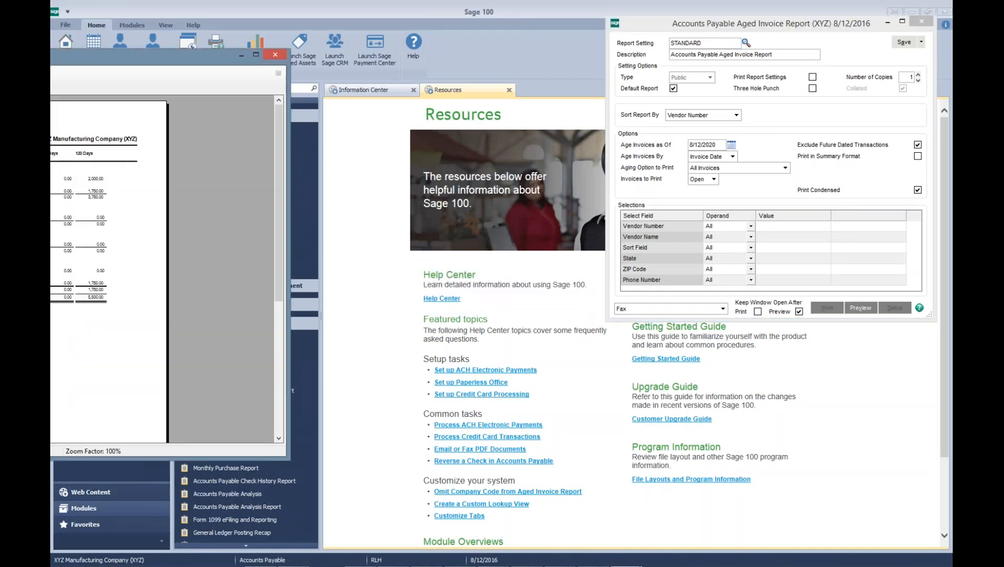
{"action": "left_click", "coordinate": [333, 40]}
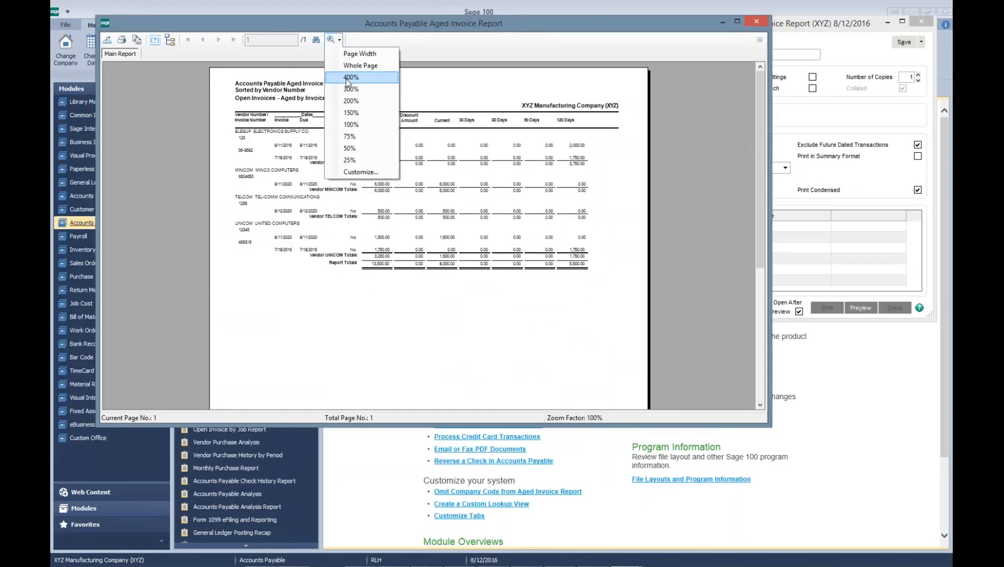
{"action": "left_click", "coordinate": [350, 113]}
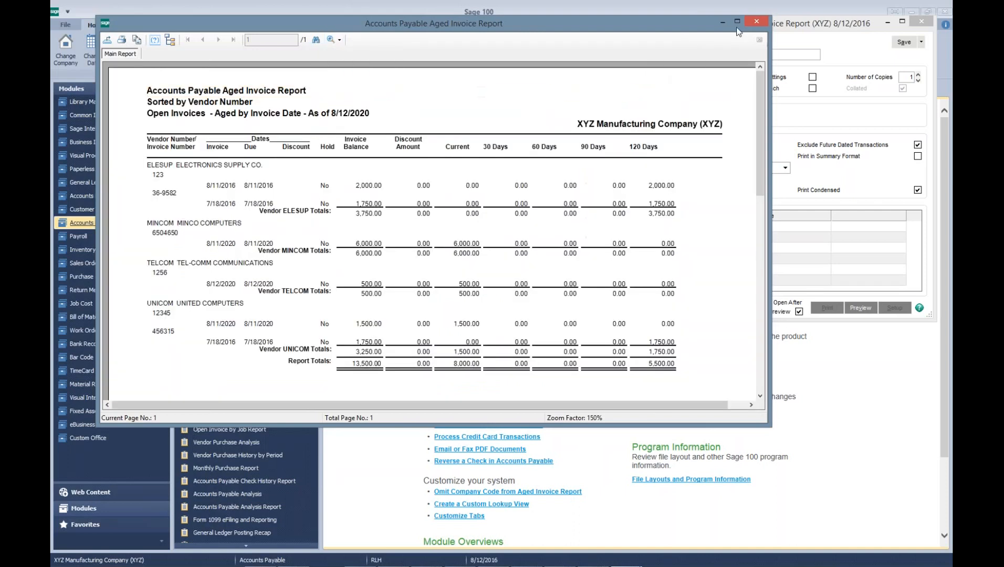
{"action": "left_click", "coordinate": [738, 21]}
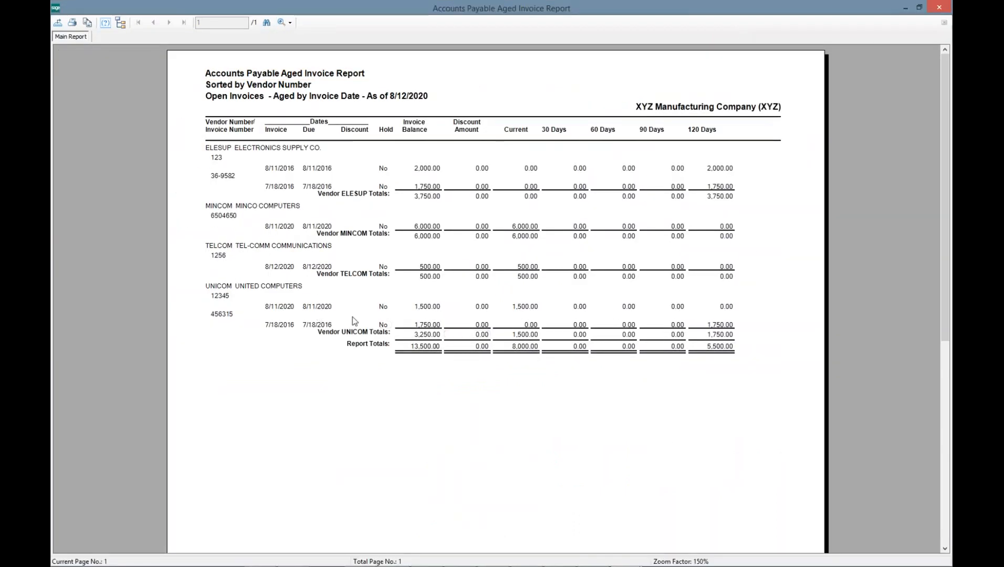
{"action": "mouse_move", "coordinate": [242, 260]}
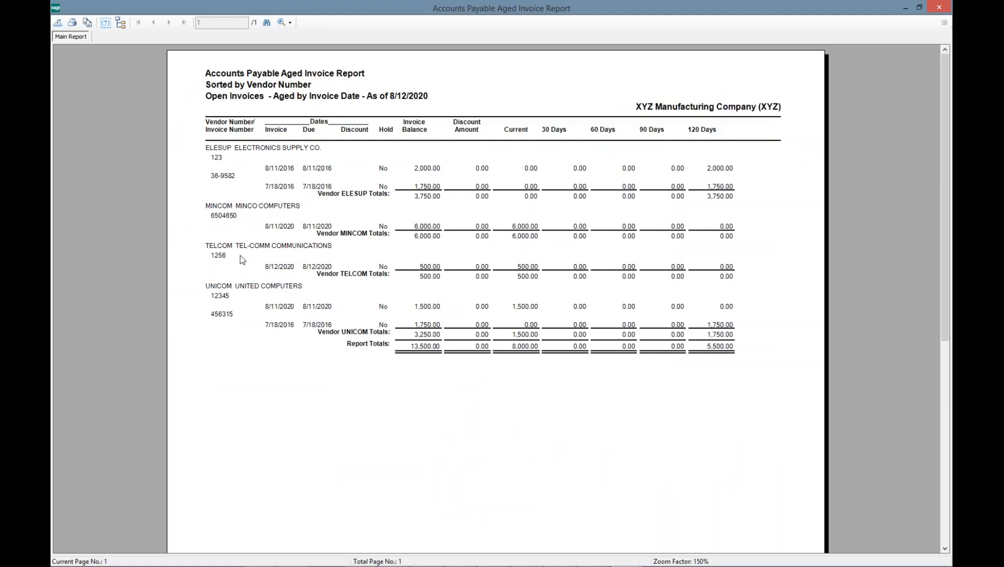
{"action": "mouse_move", "coordinate": [943, 9]}
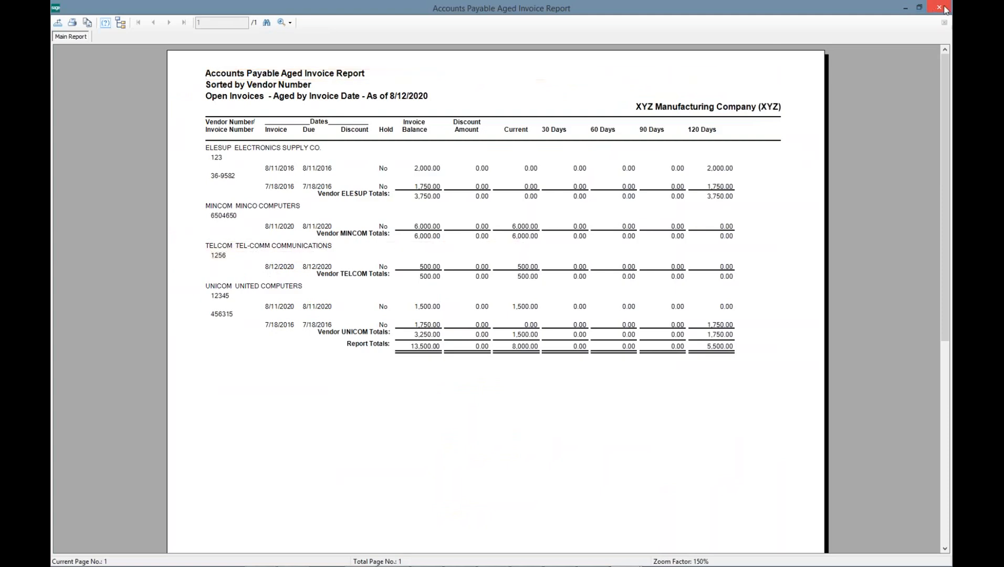
{"action": "left_click", "coordinate": [941, 8]}
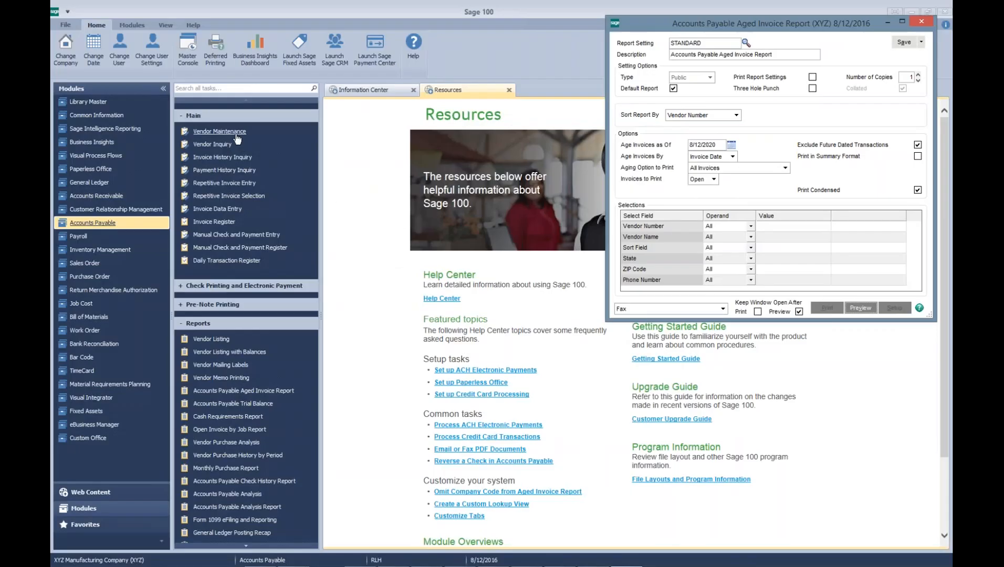
Step: Open Vendor Maintenance and begin entering vendor TELCOM to review its invoices
{"action": "left_click", "coordinate": [920, 21]}
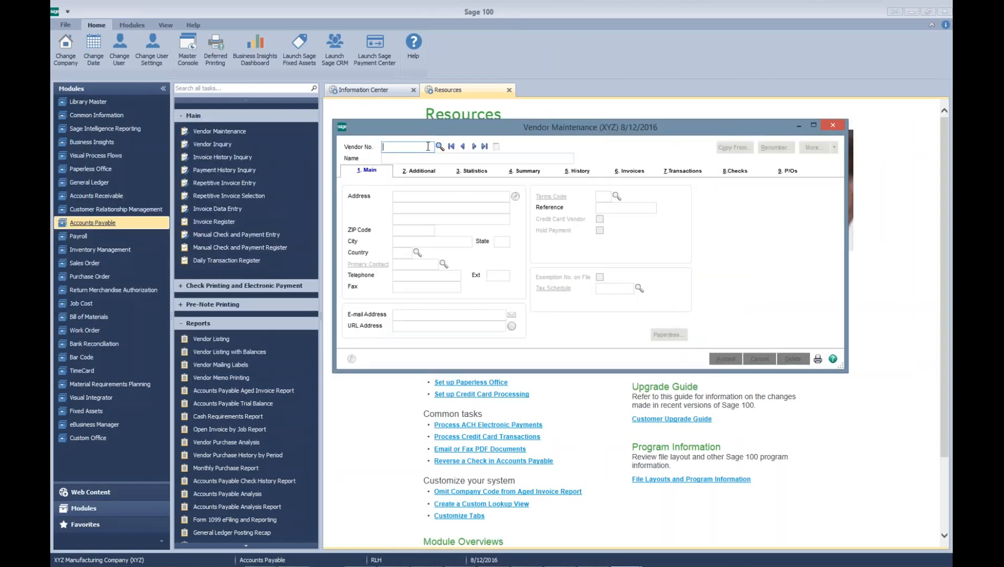
{"action": "left_click", "coordinate": [439, 146]}
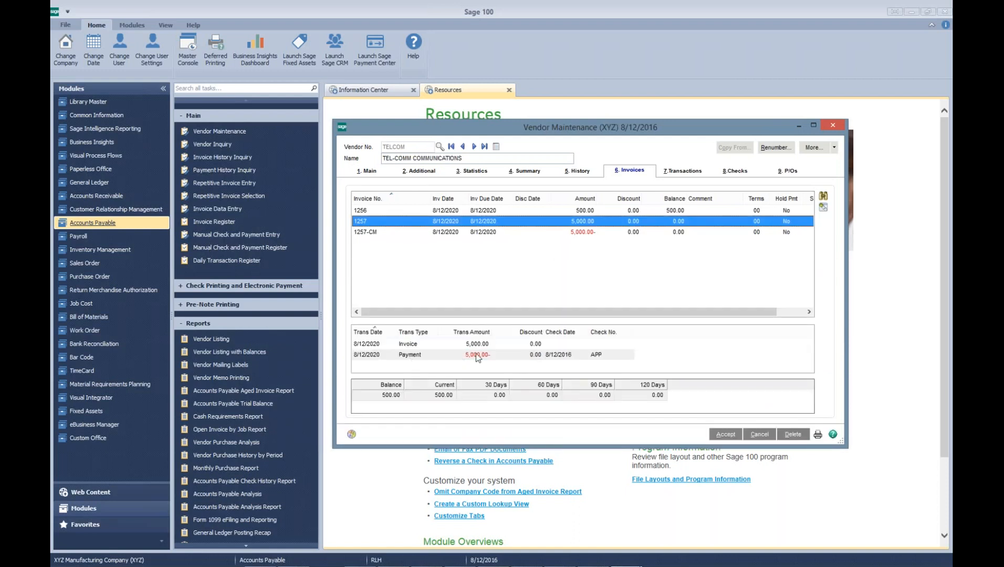
{"action": "mouse_move", "coordinate": [602, 360]}
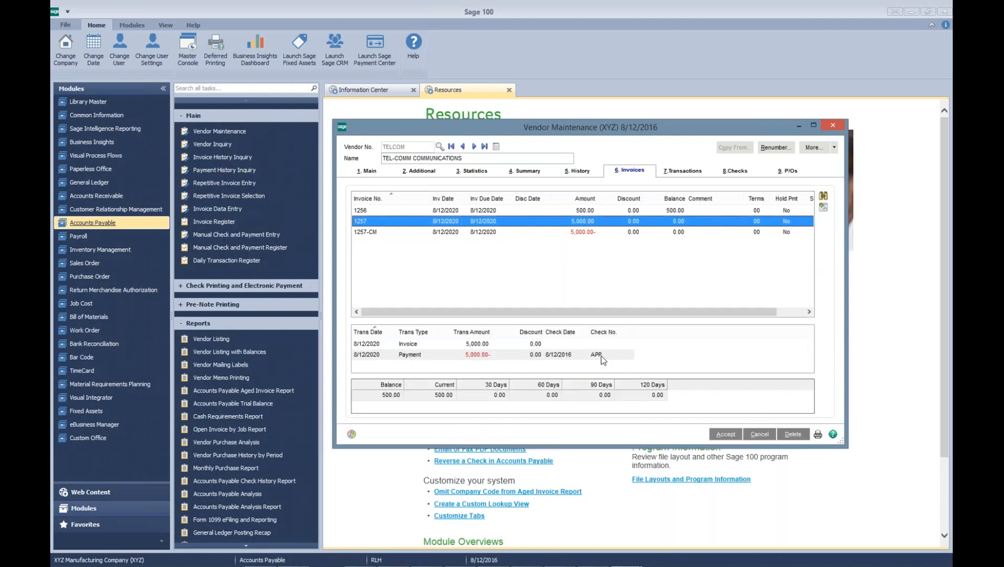
{"action": "mouse_move", "coordinate": [479, 234]}
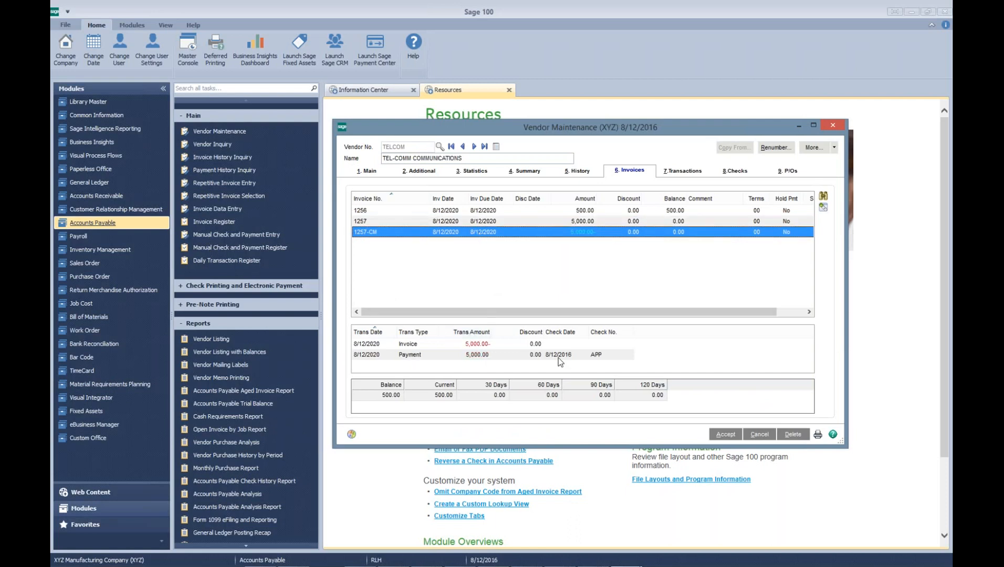
{"action": "mouse_move", "coordinate": [697, 448]}
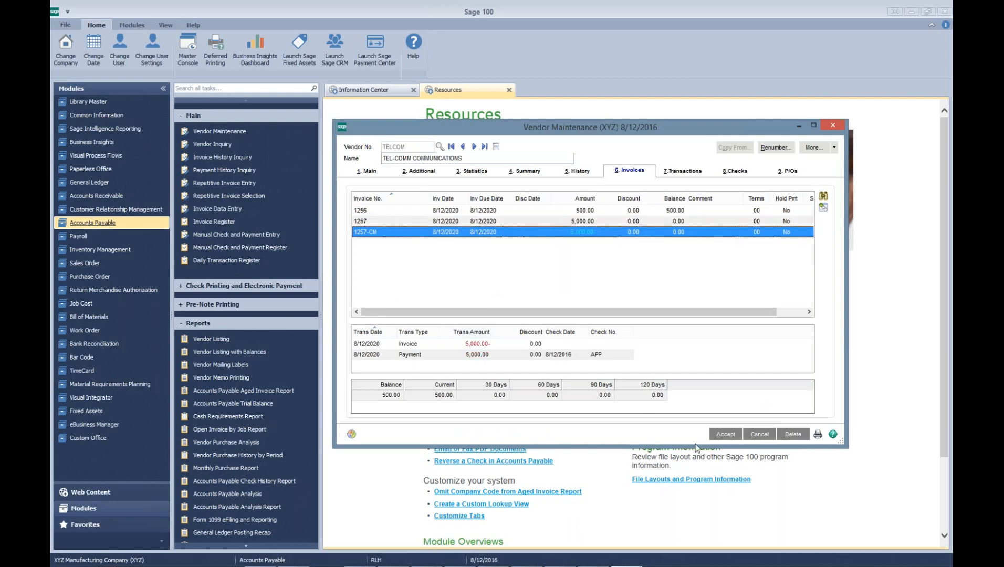
{"action": "mouse_move", "coordinate": [621, 296]}
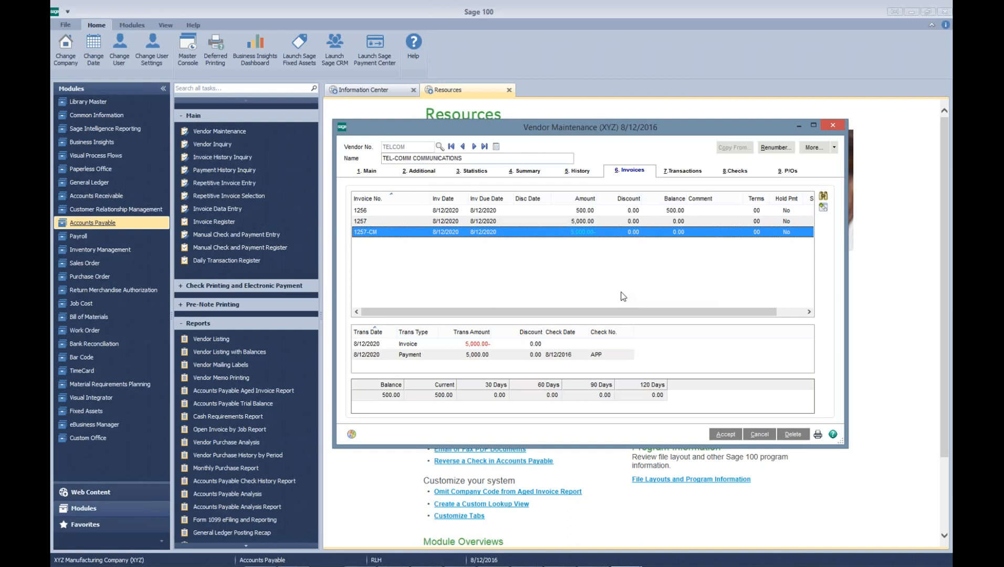
{"action": "mouse_move", "coordinate": [748, 437]}
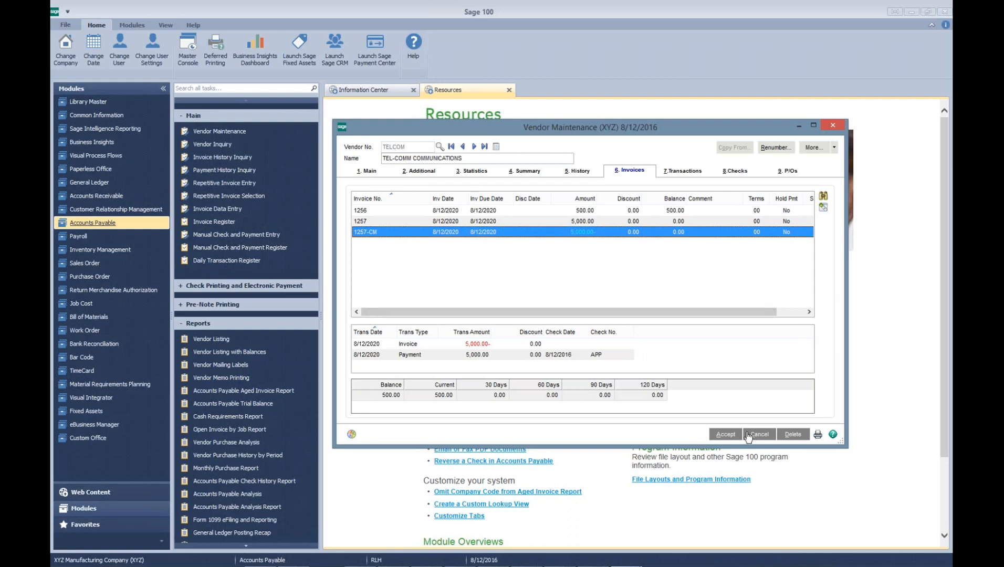